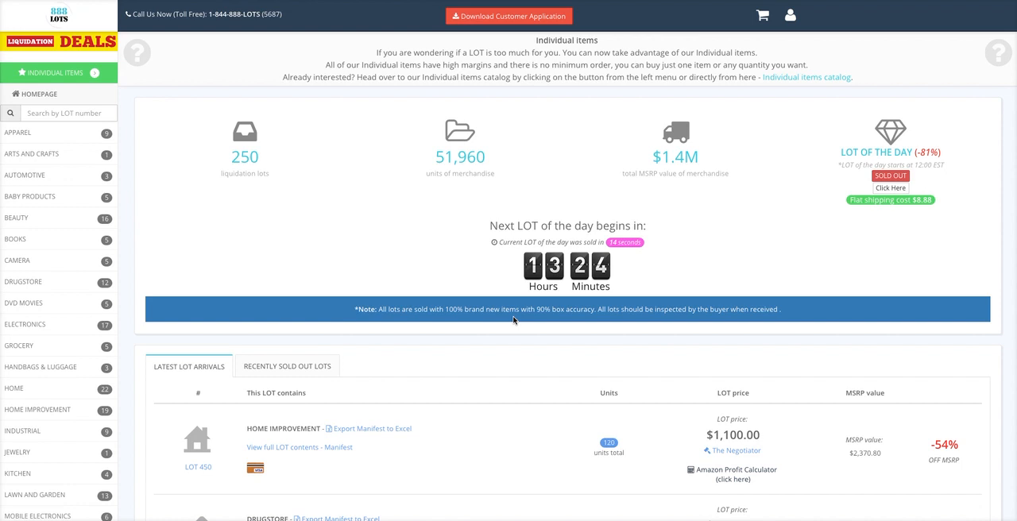
{"action": "mouse_move", "coordinate": [528, 401]}
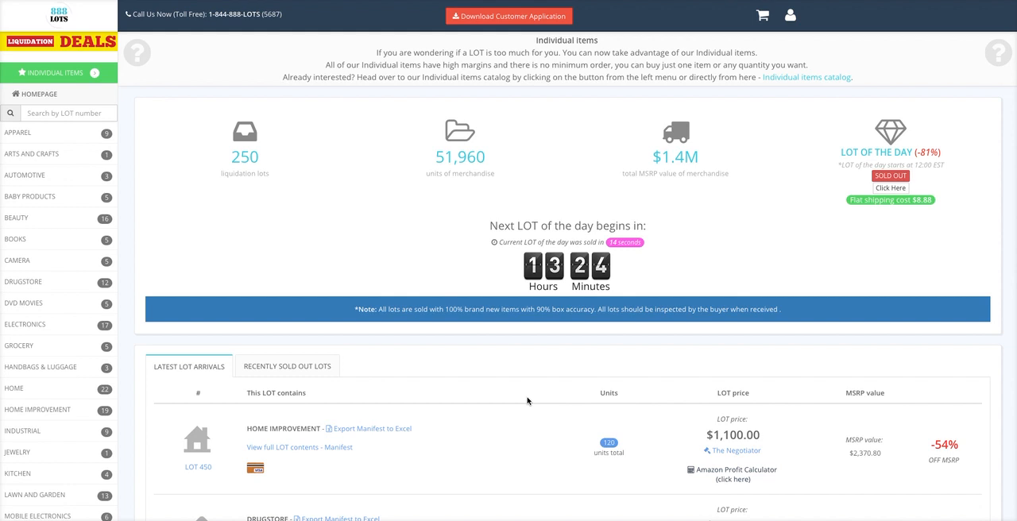
{"action": "mouse_move", "coordinate": [542, 410]}
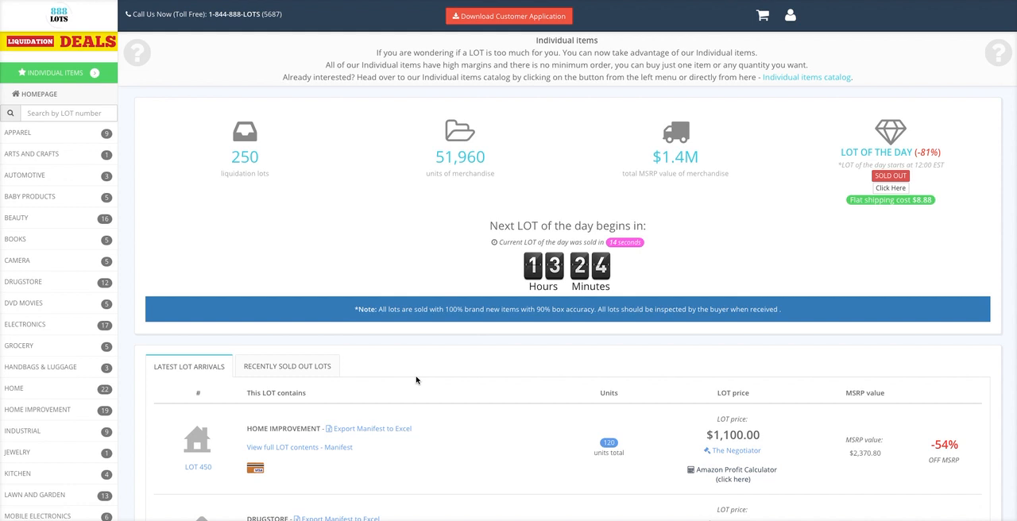
{"action": "mouse_move", "coordinate": [414, 382]}
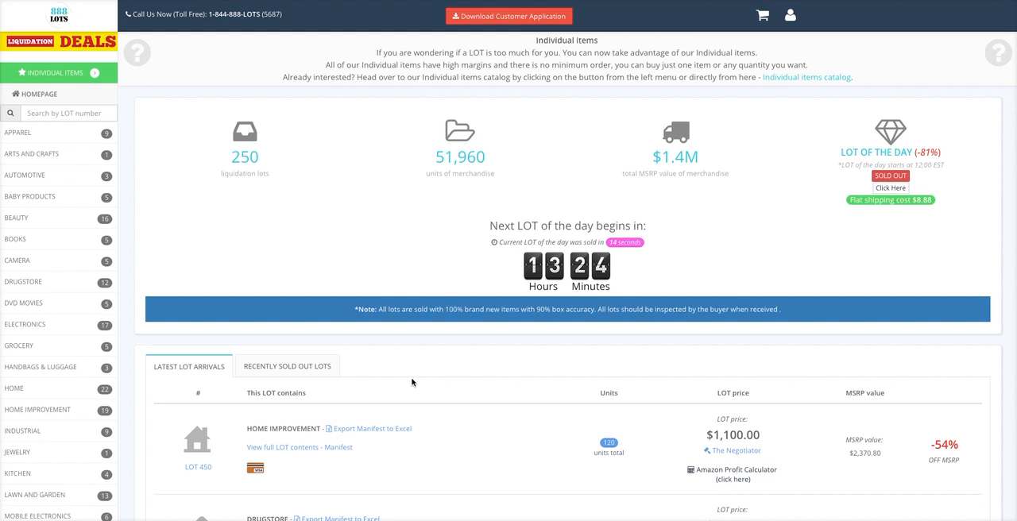
Scroll the homepage down to the Latest LOT Arrivals table showing lots 450 and 453
{"action": "scroll", "scroll_direction": "down", "scroll_amount": 3}
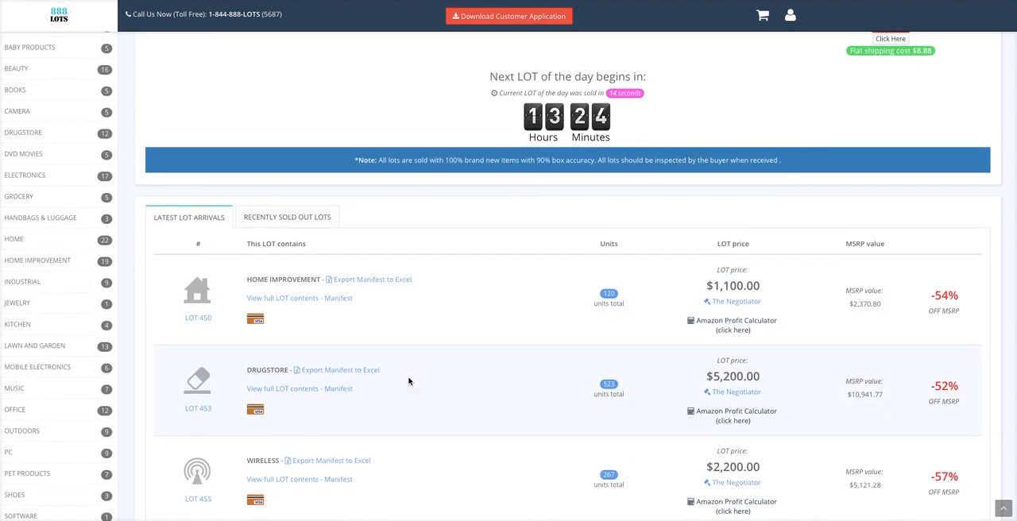
{"action": "scroll", "scroll_direction": "down", "scroll_amount": 3}
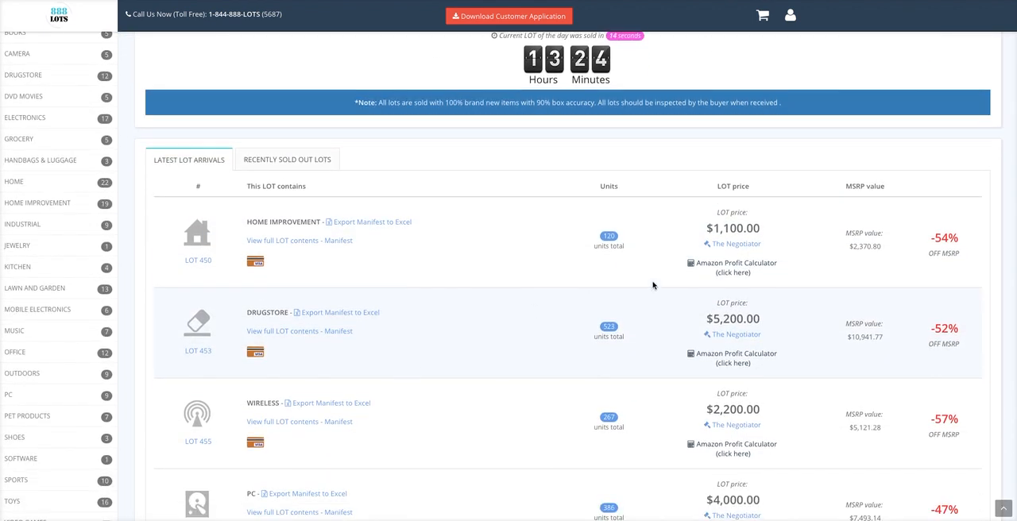
{"action": "mouse_move", "coordinate": [219, 245]}
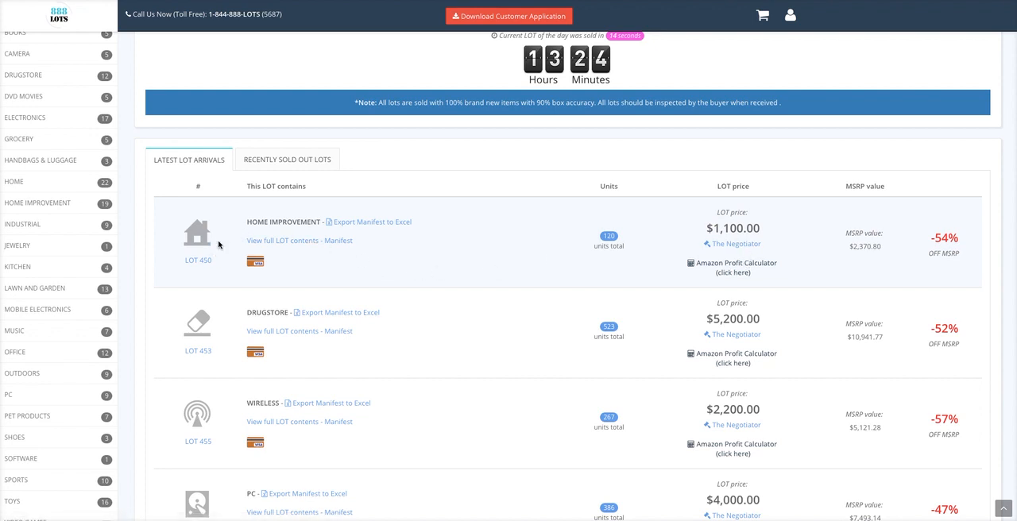
{"action": "mouse_move", "coordinate": [286, 325]}
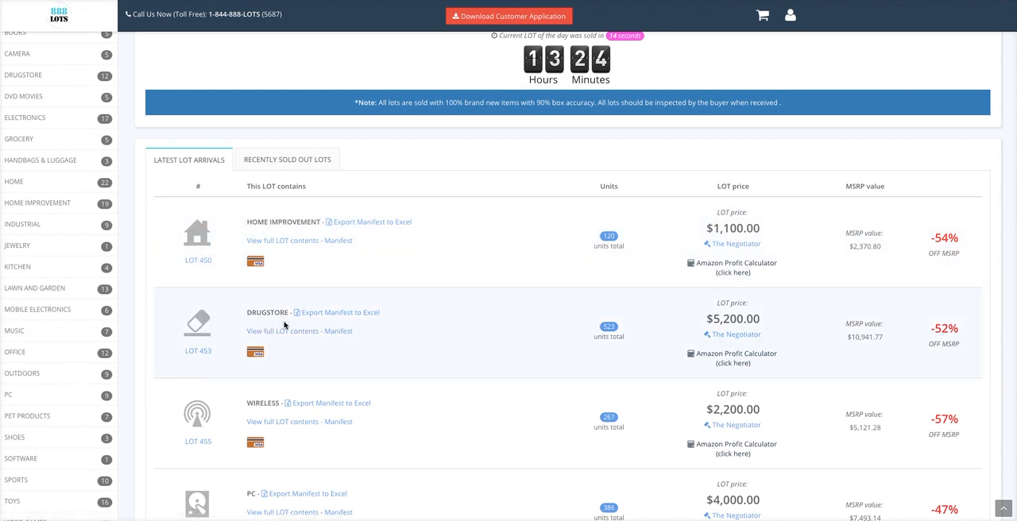
{"action": "mouse_move", "coordinate": [369, 229]}
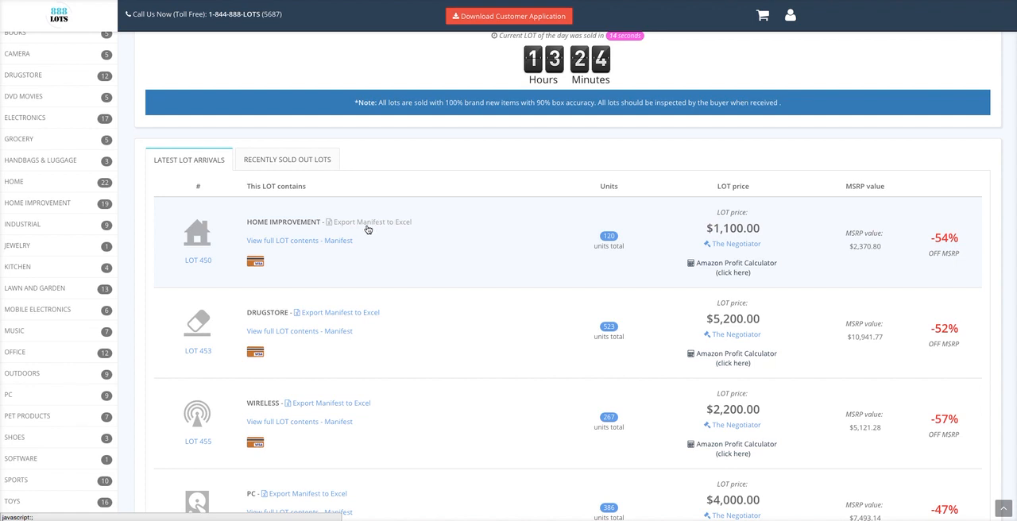
{"action": "mouse_move", "coordinate": [264, 243]}
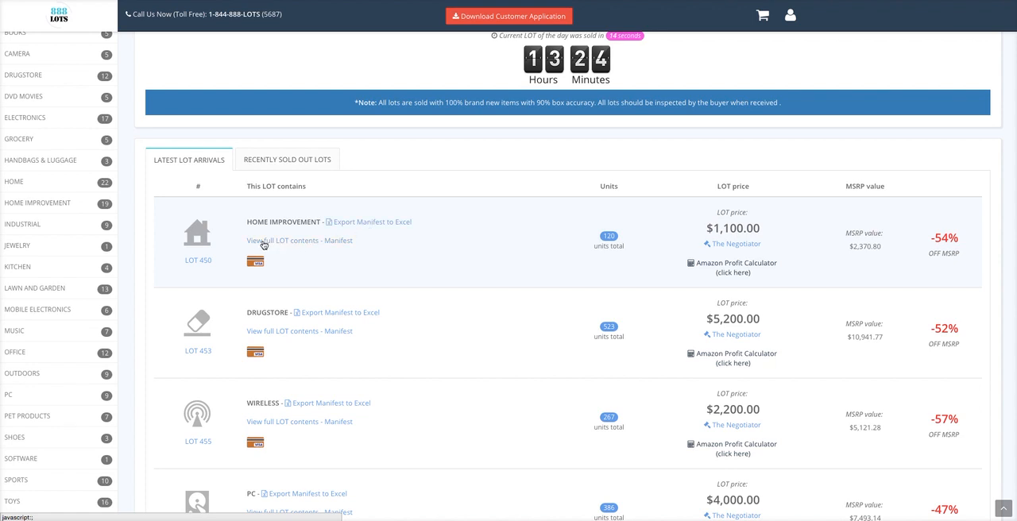
{"action": "mouse_move", "coordinate": [302, 248]}
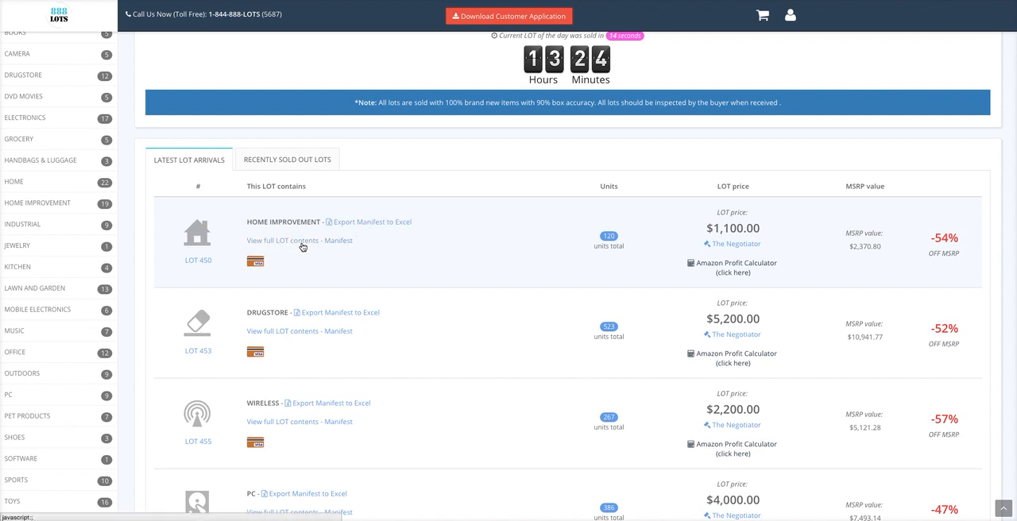
{"action": "mouse_move", "coordinate": [437, 261]}
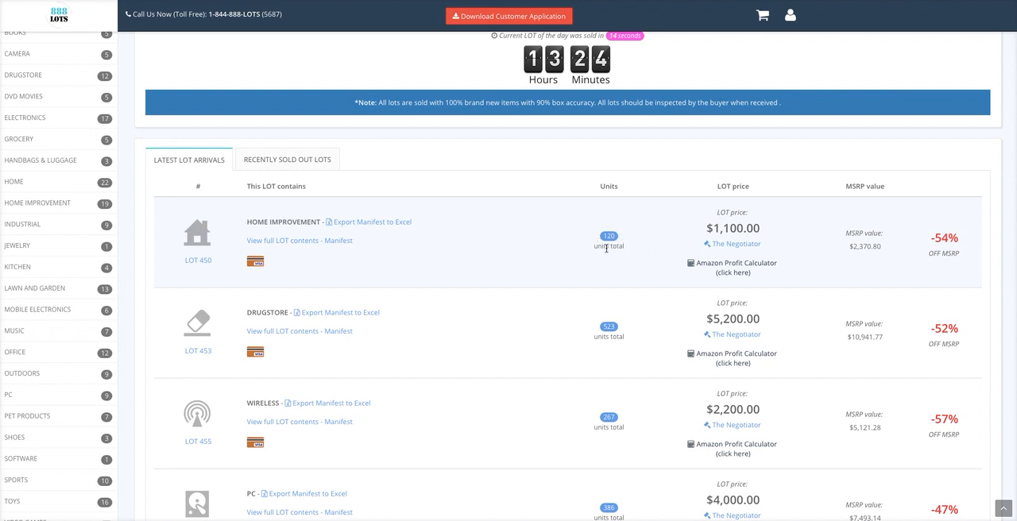
{"action": "mouse_move", "coordinate": [700, 245]}
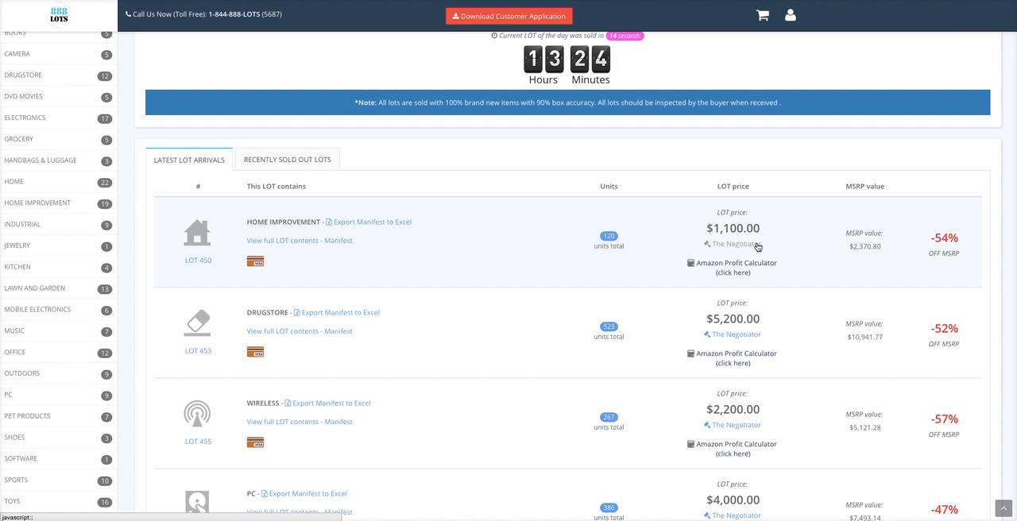
{"action": "mouse_move", "coordinate": [733, 248]}
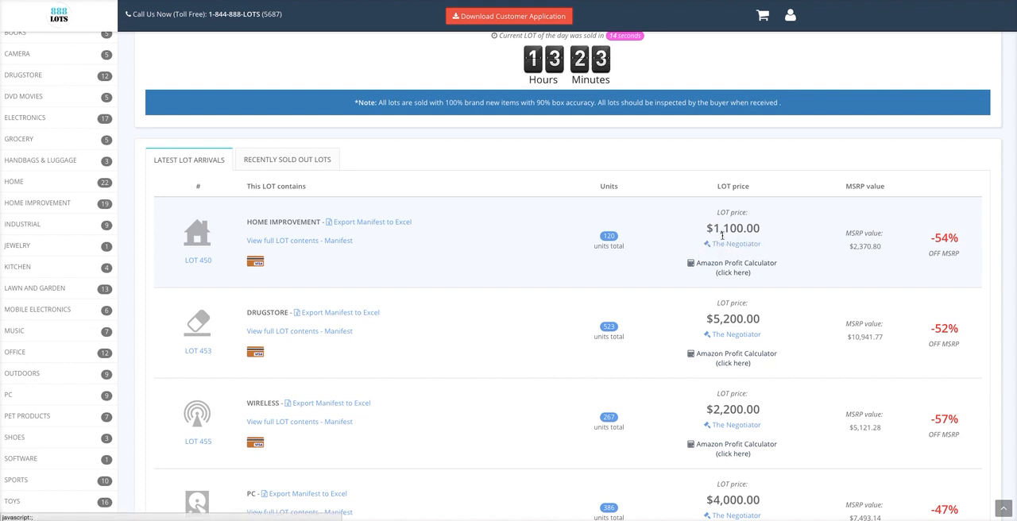
{"action": "mouse_move", "coordinate": [762, 229]}
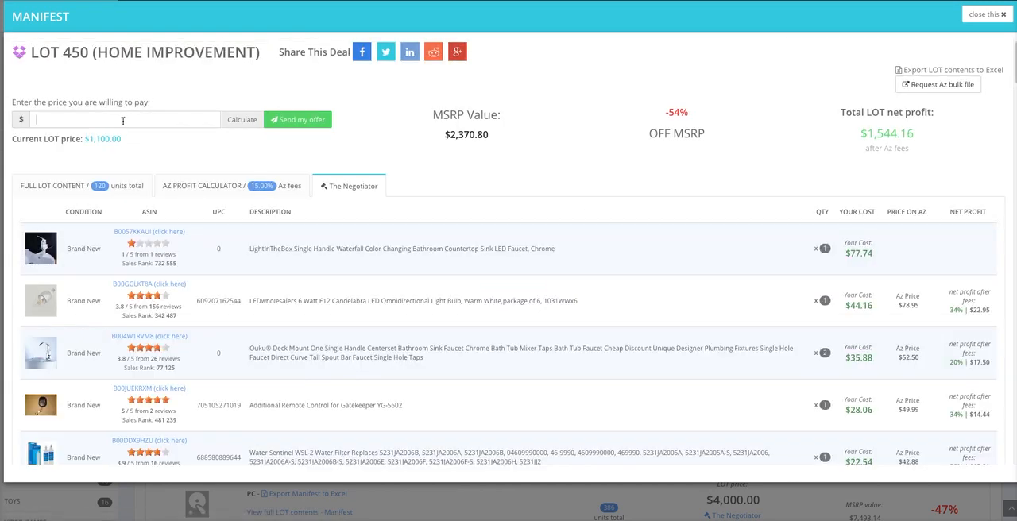
Enter a $750 offer for Lot 450 in the Negotiator, then close the manifest
{"action": "type", "text": "7"}
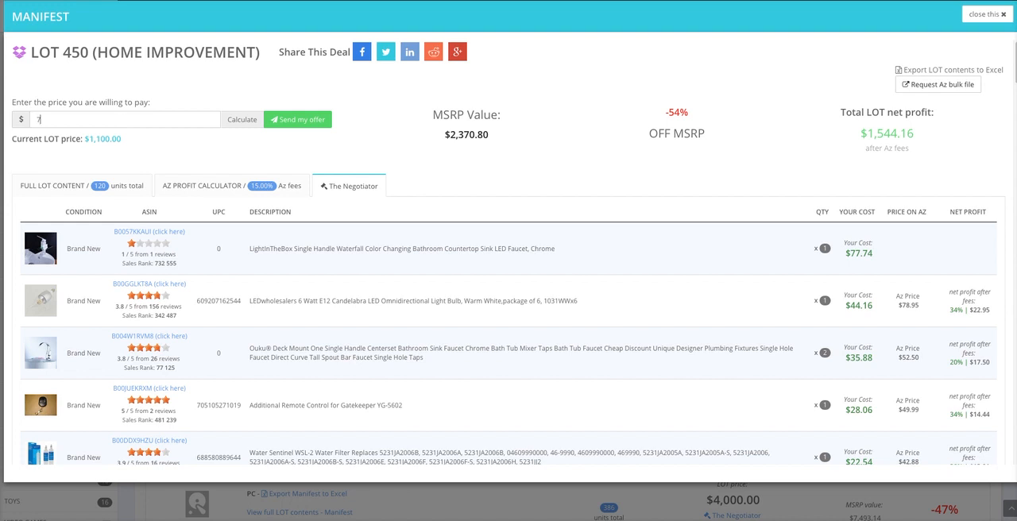
{"action": "type", "text": "750.00"}
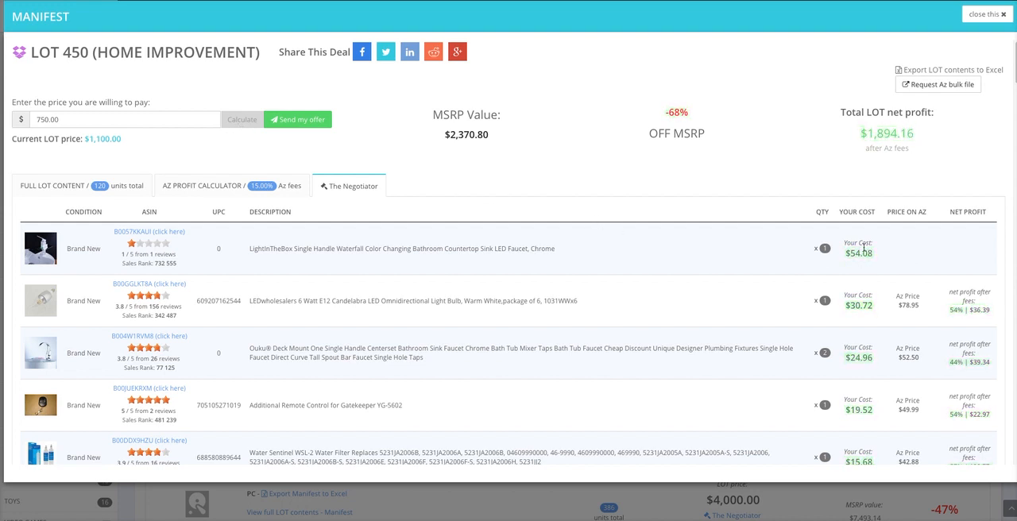
{"action": "mouse_move", "coordinate": [610, 307]}
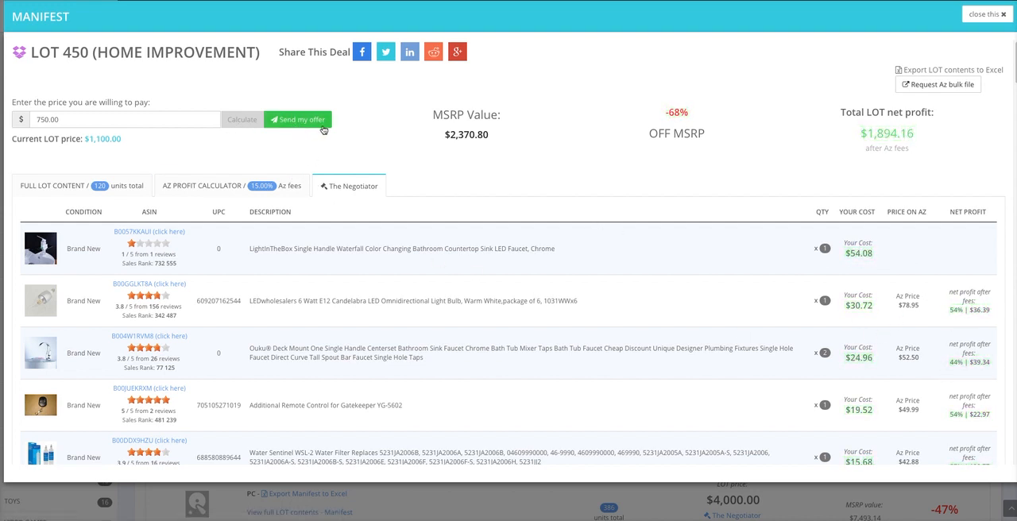
{"action": "mouse_move", "coordinate": [296, 127]}
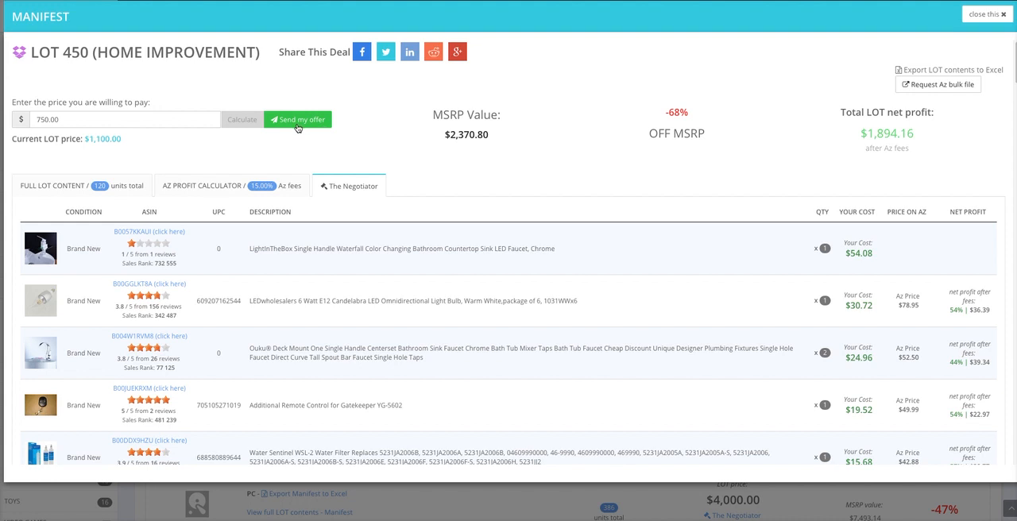
{"action": "mouse_move", "coordinate": [207, 296]}
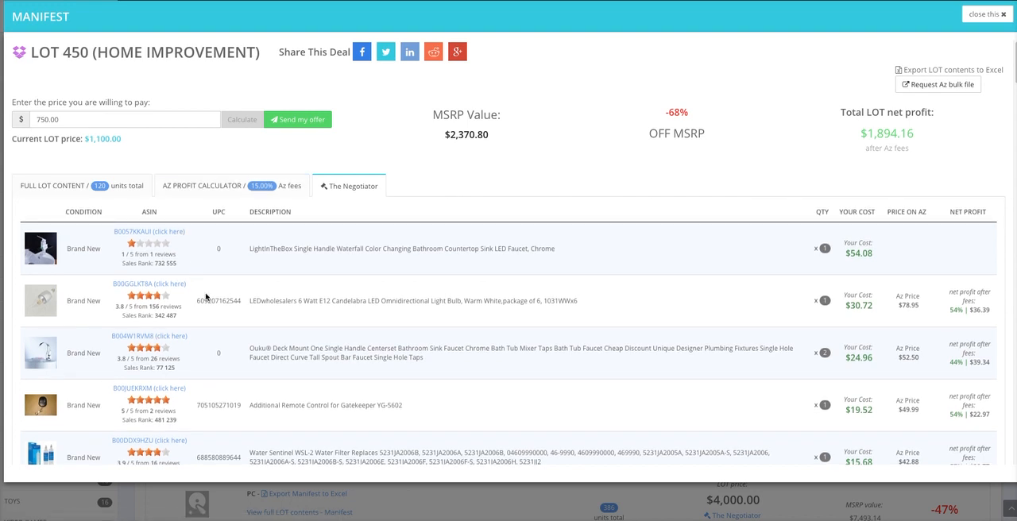
{"action": "mouse_move", "coordinate": [172, 247]}
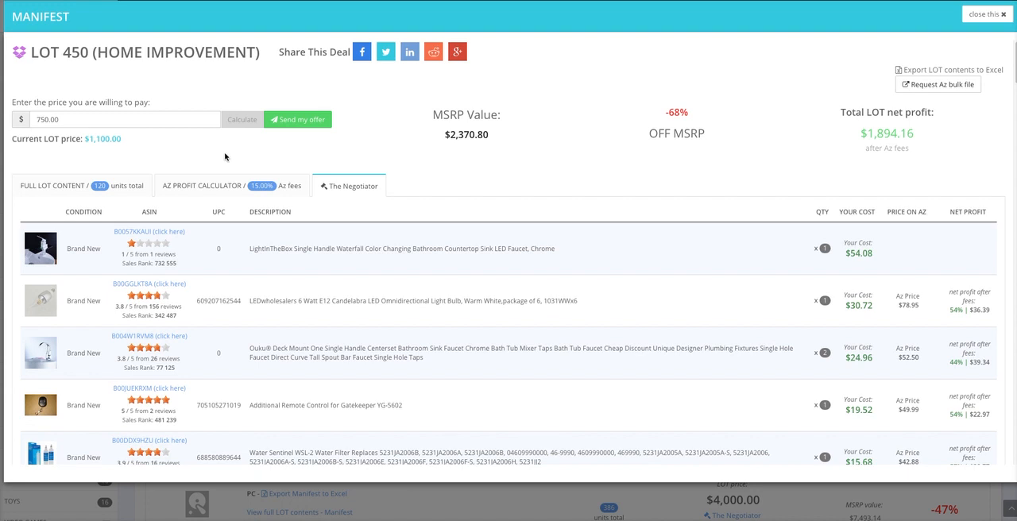
{"action": "mouse_move", "coordinate": [296, 144]}
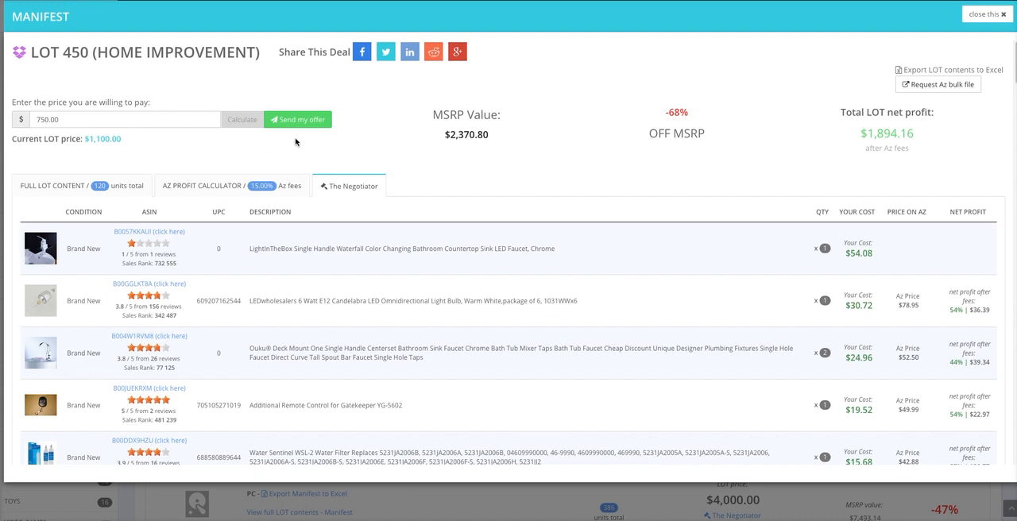
{"action": "mouse_move", "coordinate": [286, 134]}
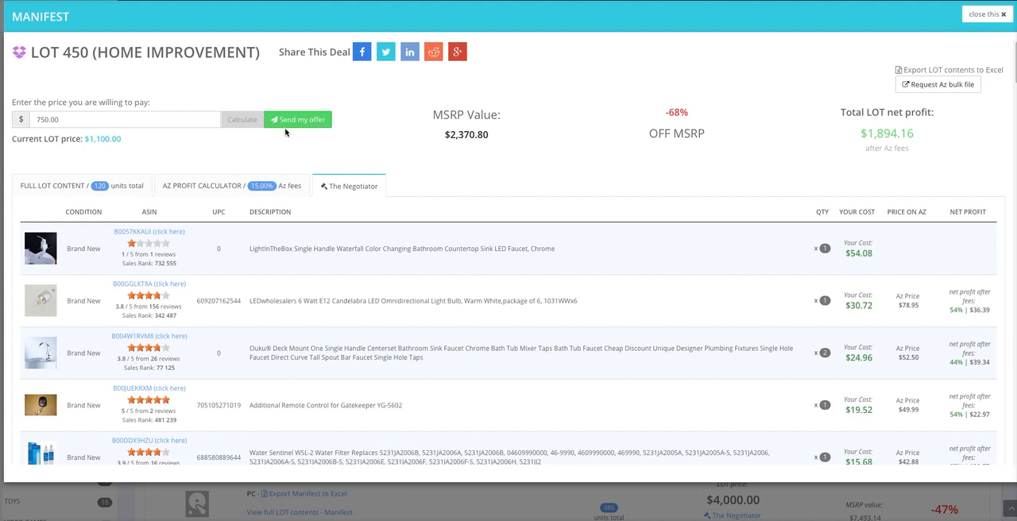
{"action": "left_click", "coordinate": [983, 16]}
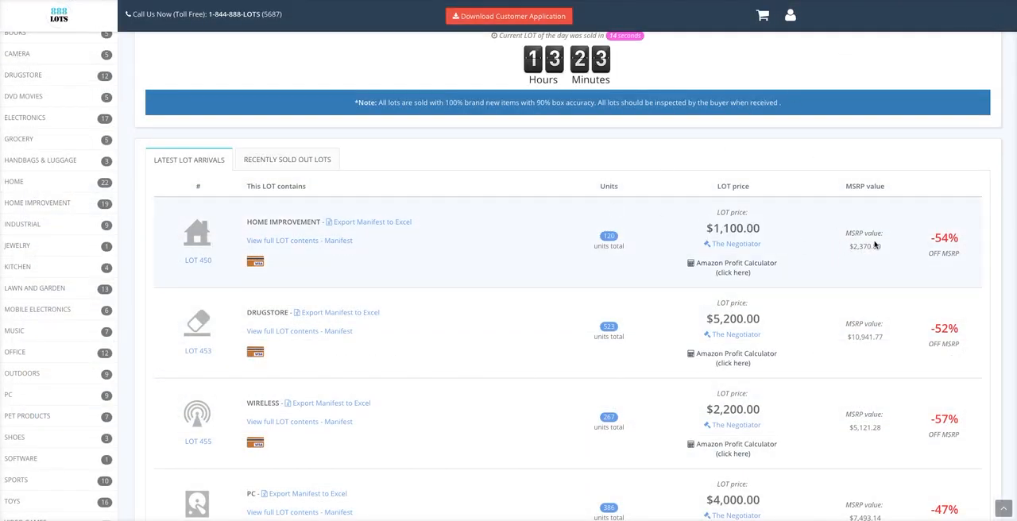
{"action": "mouse_move", "coordinate": [874, 230]}
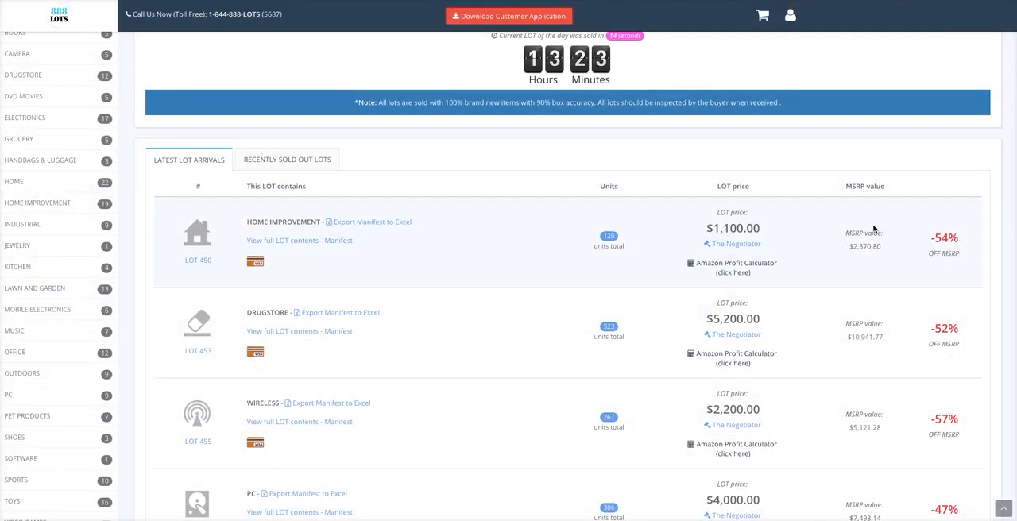
{"action": "mouse_move", "coordinate": [856, 229]}
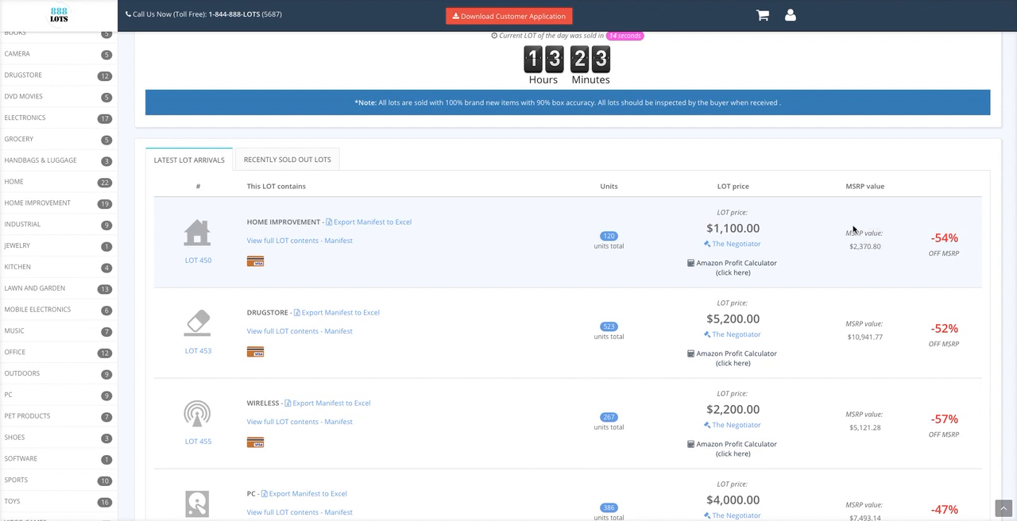
{"action": "mouse_move", "coordinate": [847, 247]}
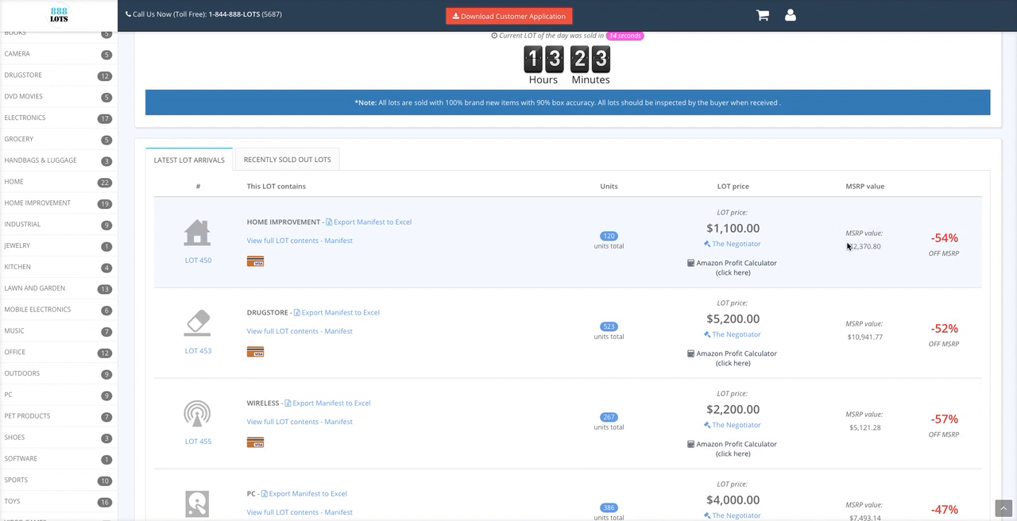
View the full contents manifest of Home Improvement lot 450 at its $1,100 price
{"action": "double_click", "coordinate": [865, 247]}
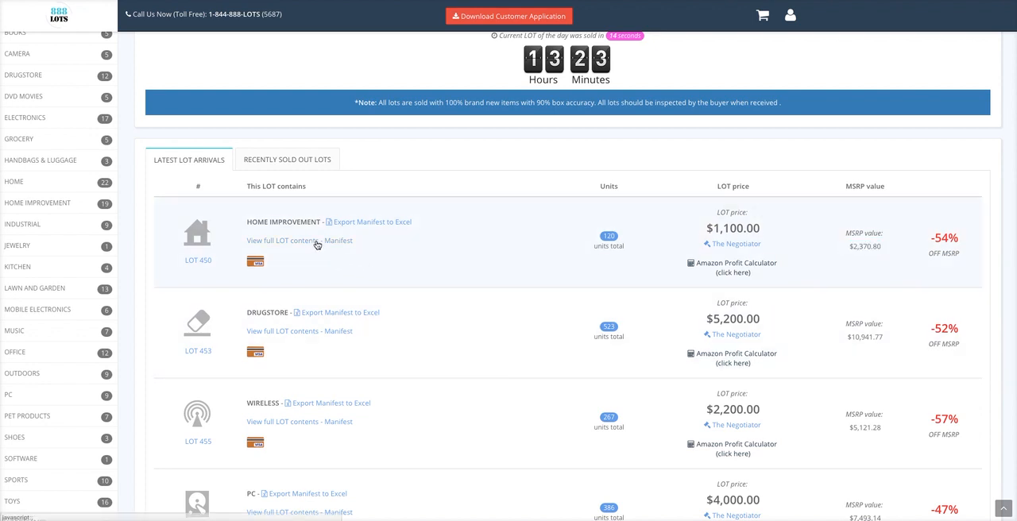
{"action": "left_click", "coordinate": [340, 240]}
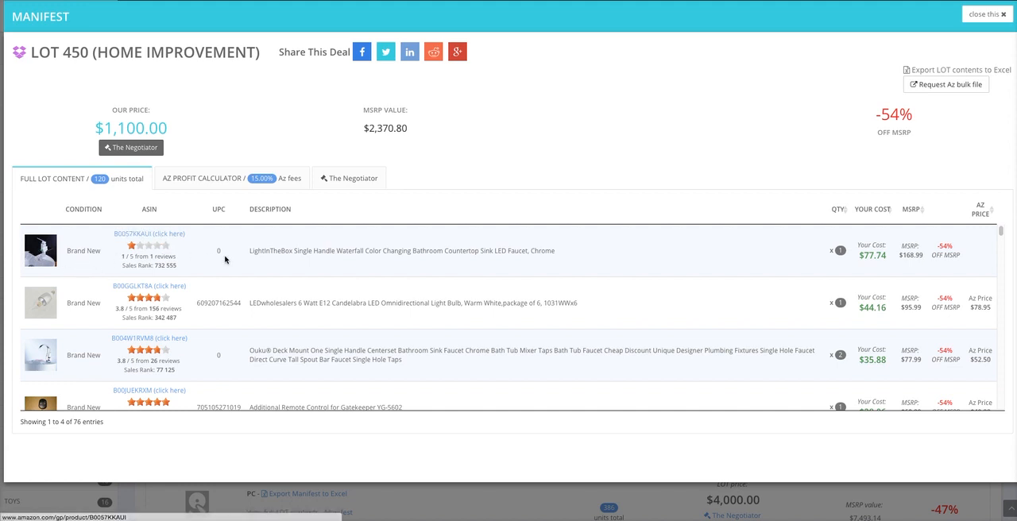
{"action": "left_click_drag", "start_coordinate": [251, 302], "coordinate": [496, 302]}
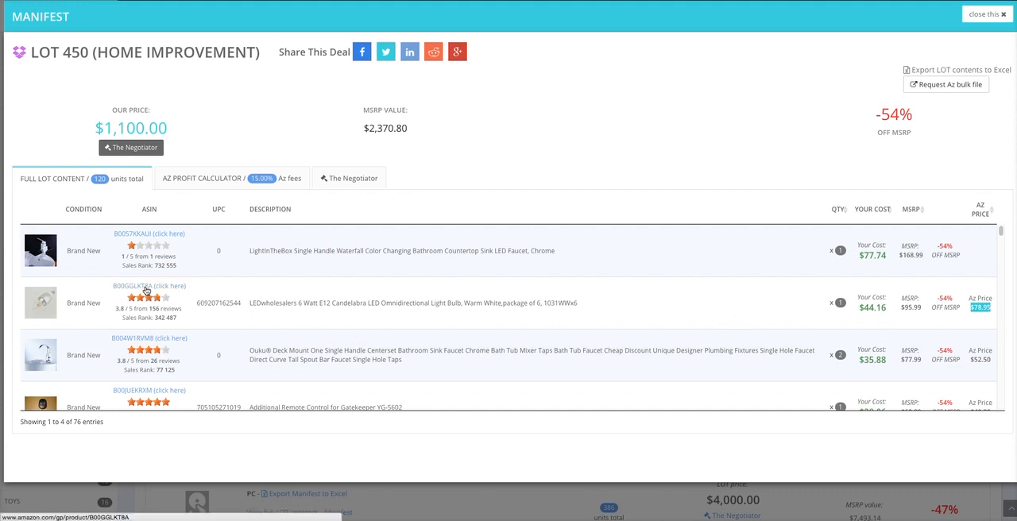
{"action": "mouse_move", "coordinate": [158, 326]}
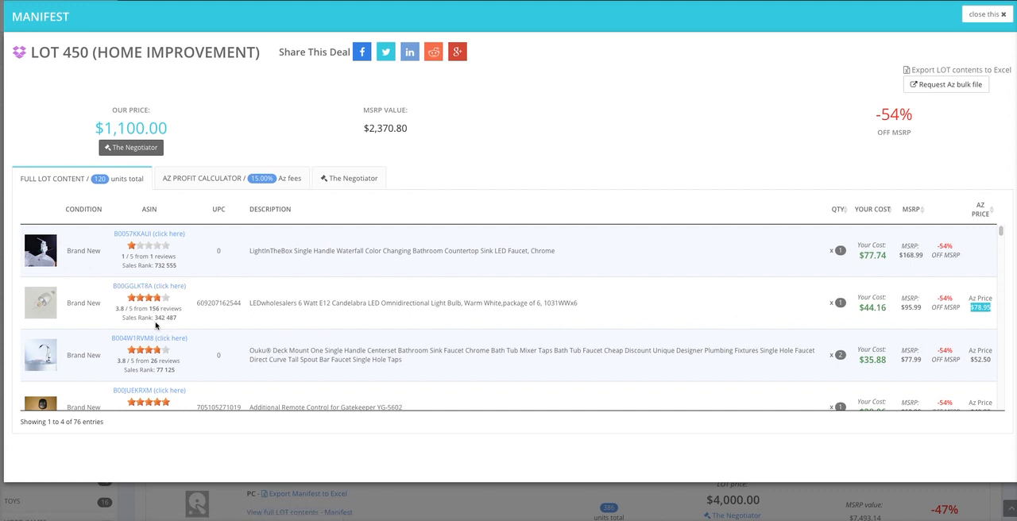
{"action": "mouse_move", "coordinate": [155, 326]}
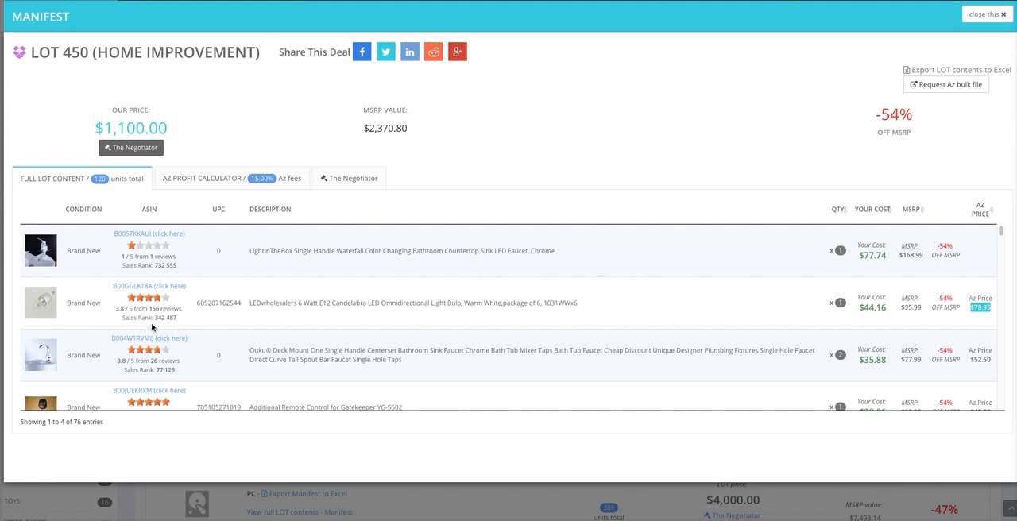
{"action": "mouse_move", "coordinate": [141, 288]}
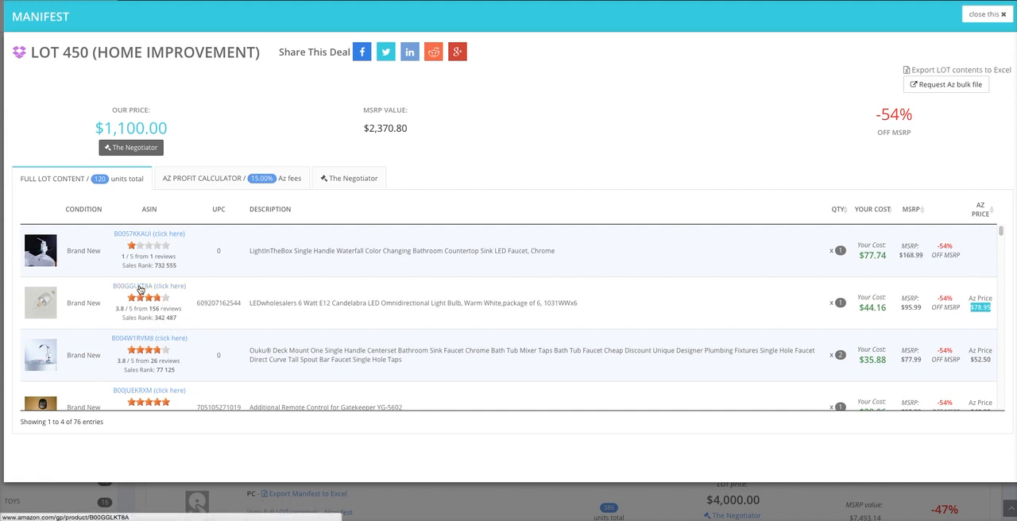
Look up the LEDwholesalers 6 Watt E12 candelabra LED bulb on its Amazon page
{"action": "left_click", "coordinate": [173, 286]}
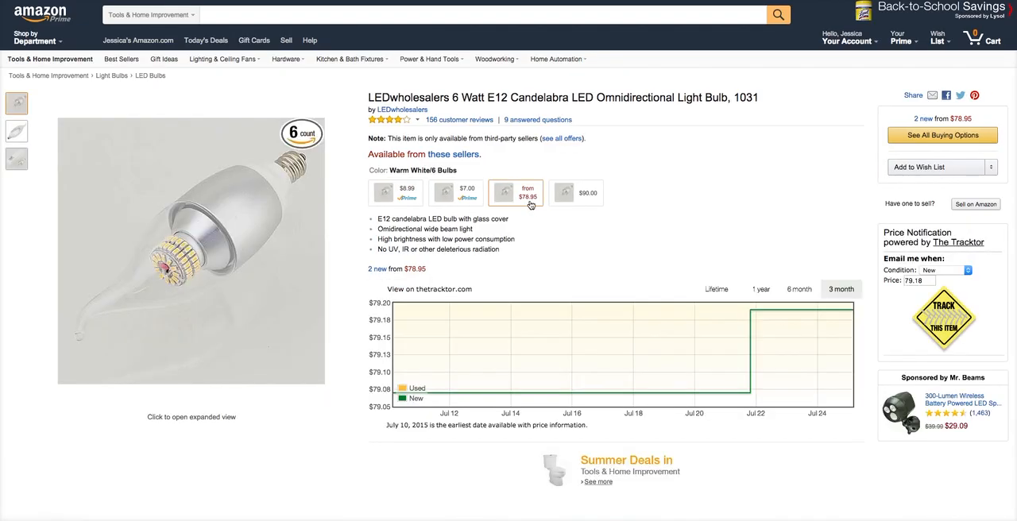
{"action": "mouse_move", "coordinate": [529, 204]}
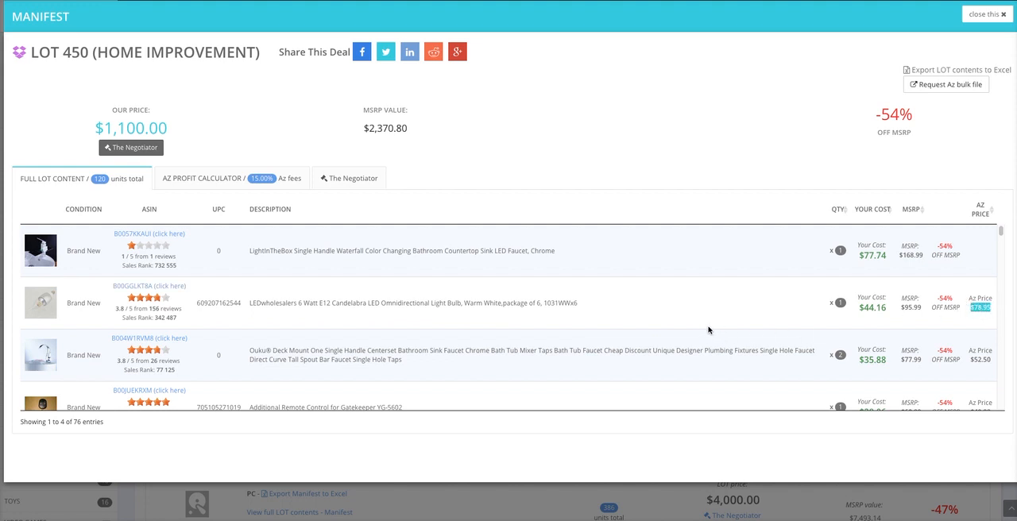
{"action": "mouse_move", "coordinate": [334, 208]}
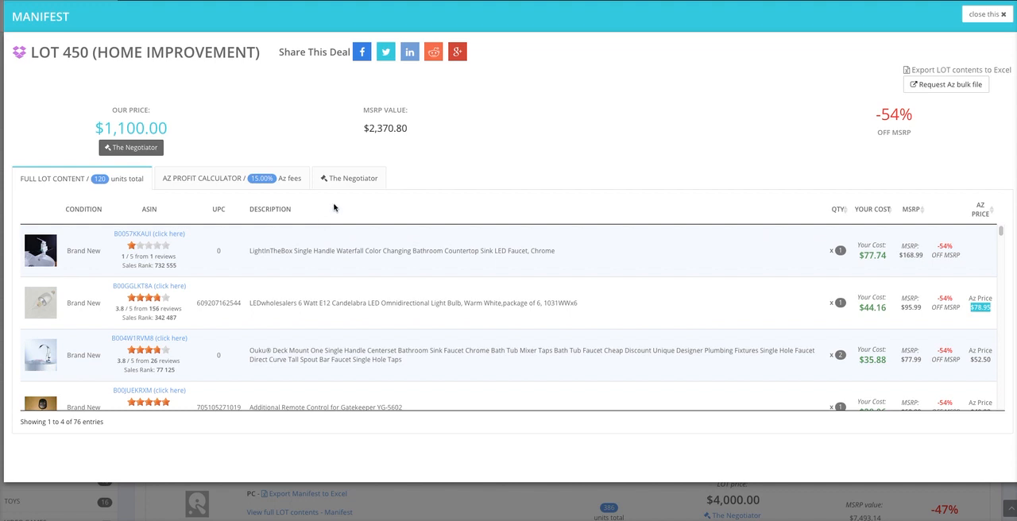
Enter a 750.00 offer for lot 450 in the Negotiator, below its 1,100.00 price
{"action": "left_click", "coordinate": [350, 178]}
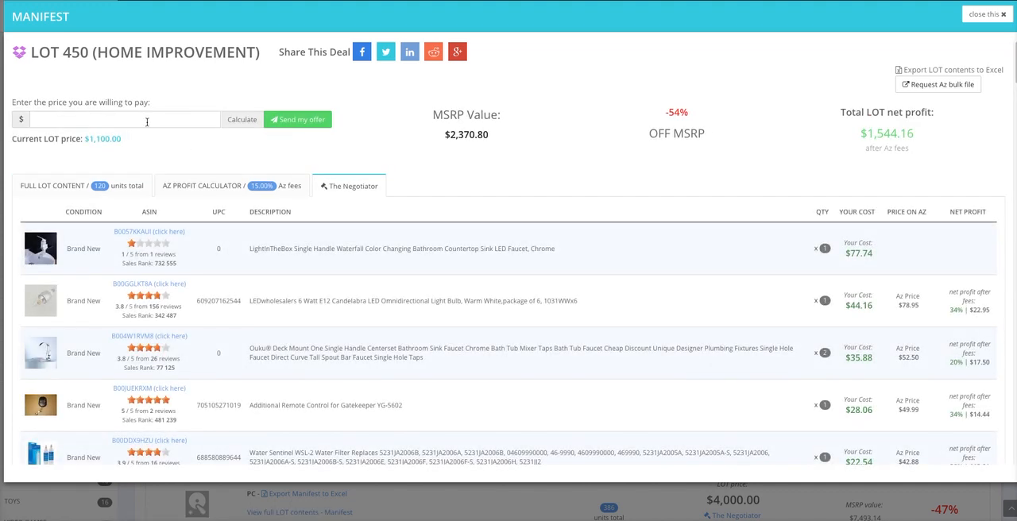
{"action": "type", "text": "1"}
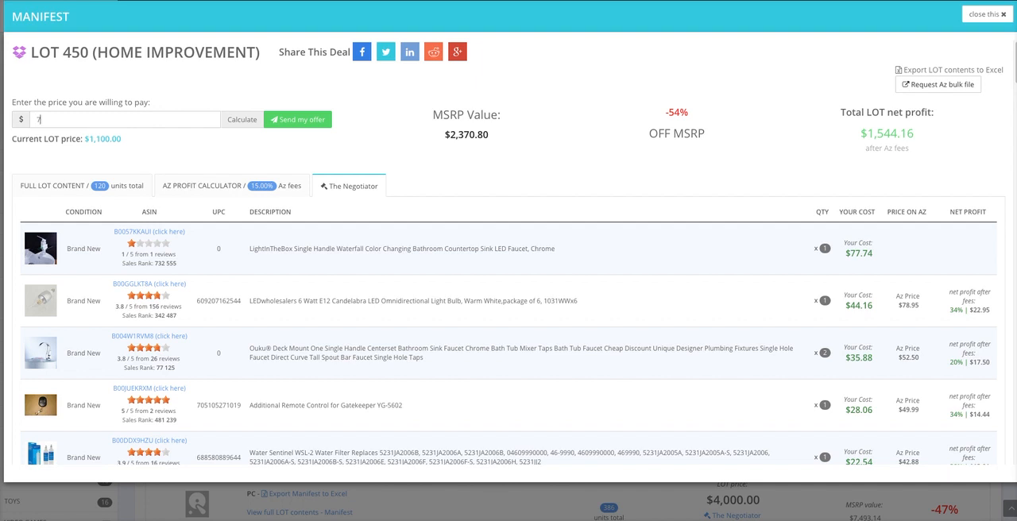
{"action": "type", "text": "750.00"}
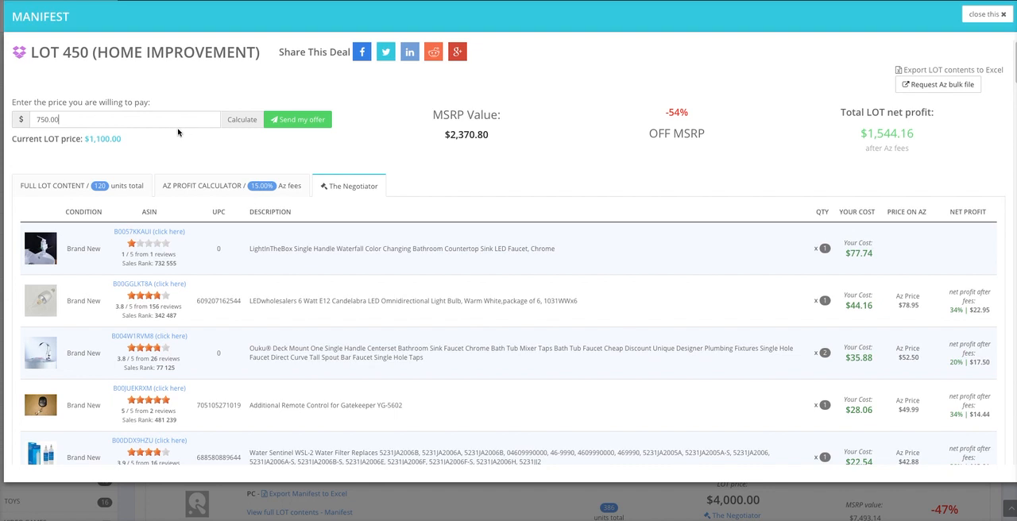
{"action": "scroll", "scroll_direction": "down", "scroll_amount": 3}
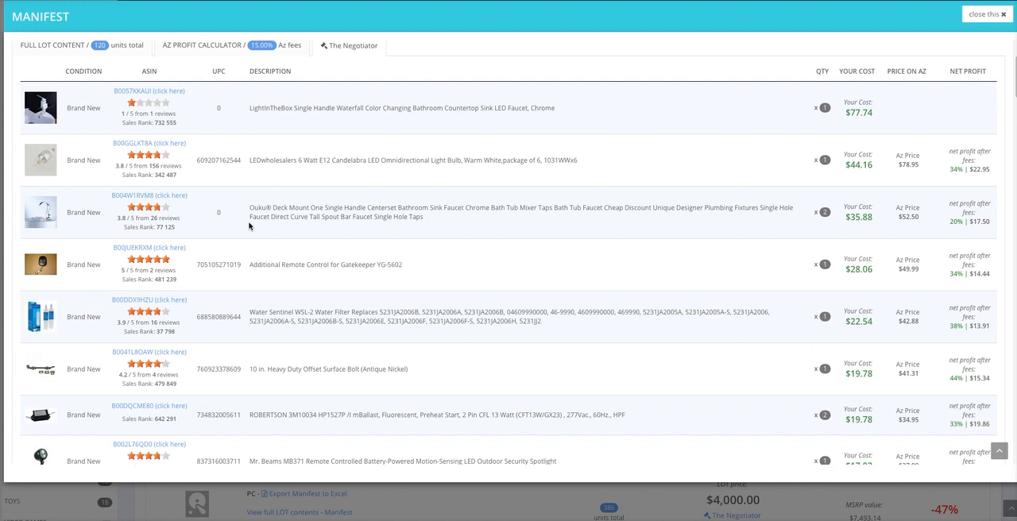
{"action": "scroll", "scroll_direction": "down", "scroll_amount": 3}
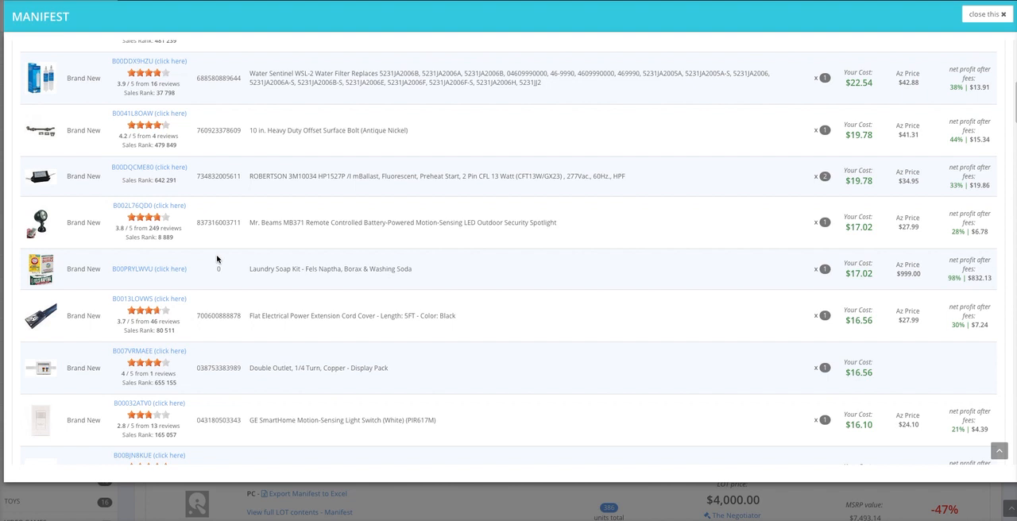
{"action": "scroll", "scroll_direction": "down", "scroll_amount": 3}
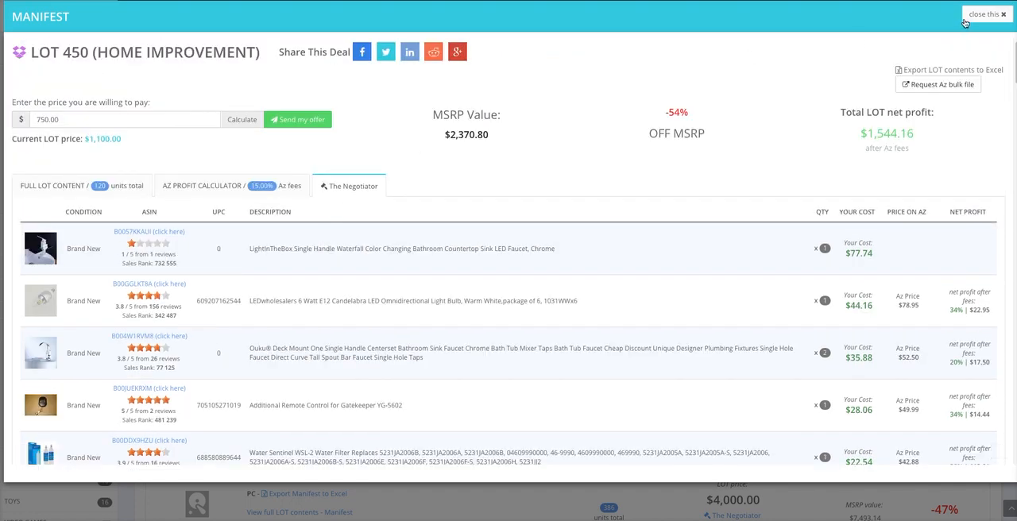
Close the Lot 450 manifest, returning to the latest arrivals list
{"action": "left_click", "coordinate": [973, 14]}
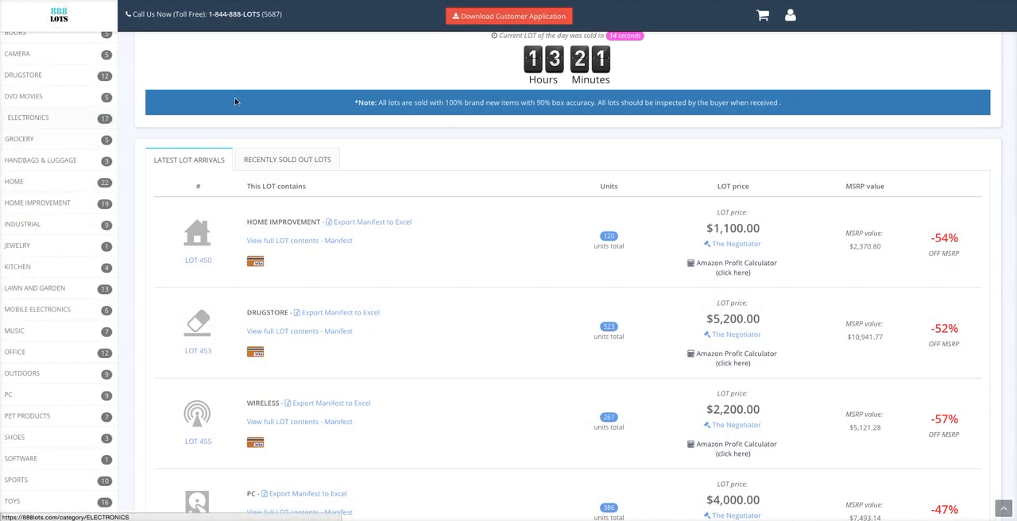
{"action": "mouse_move", "coordinate": [385, 146]}
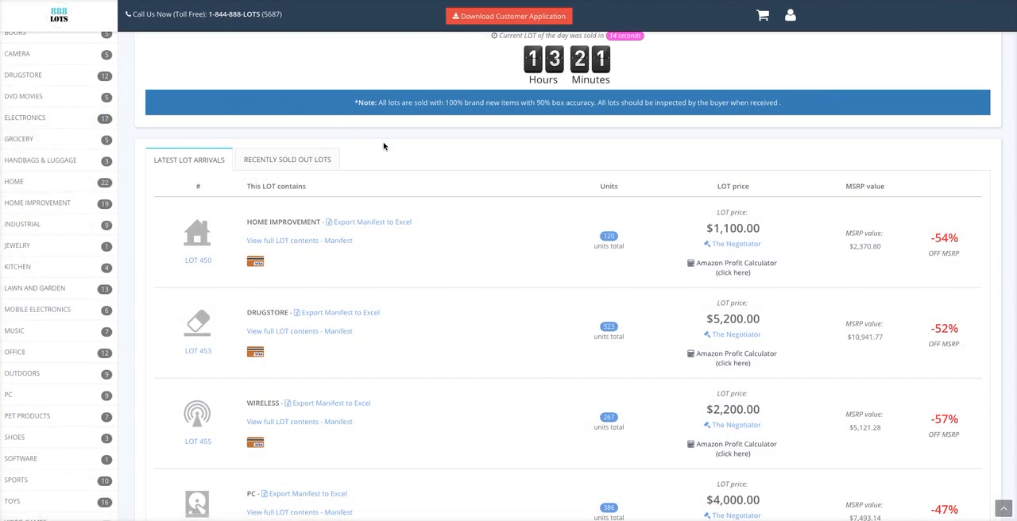
{"action": "mouse_move", "coordinate": [801, 44]}
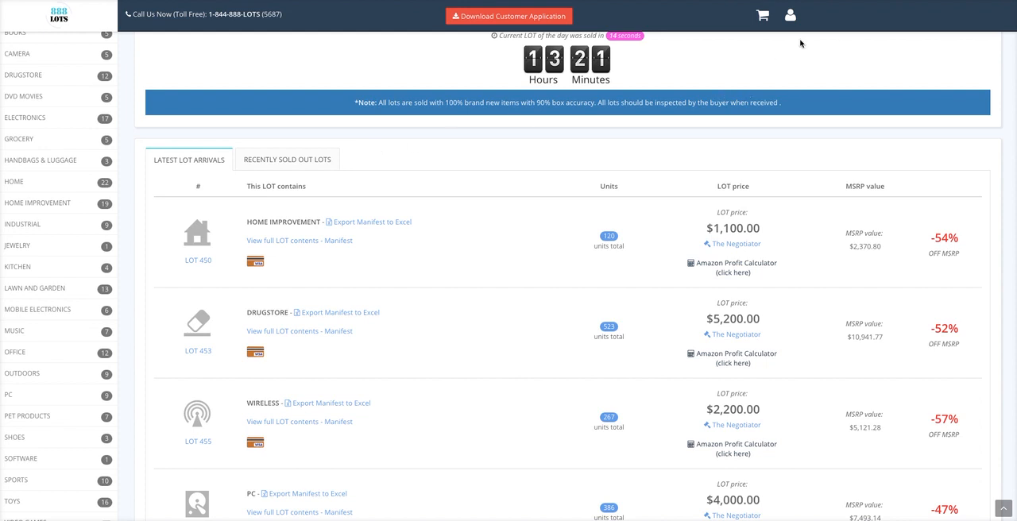
{"action": "mouse_move", "coordinate": [766, 125]}
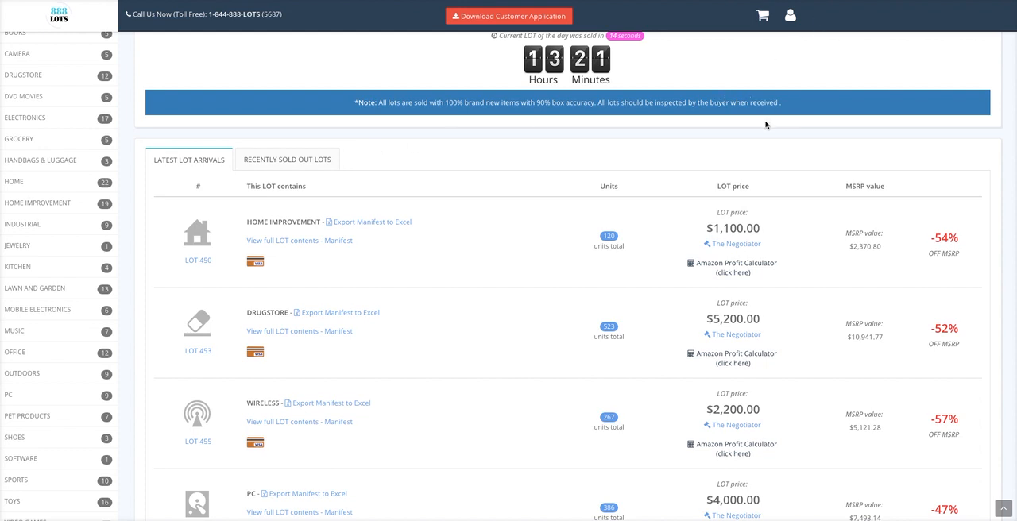